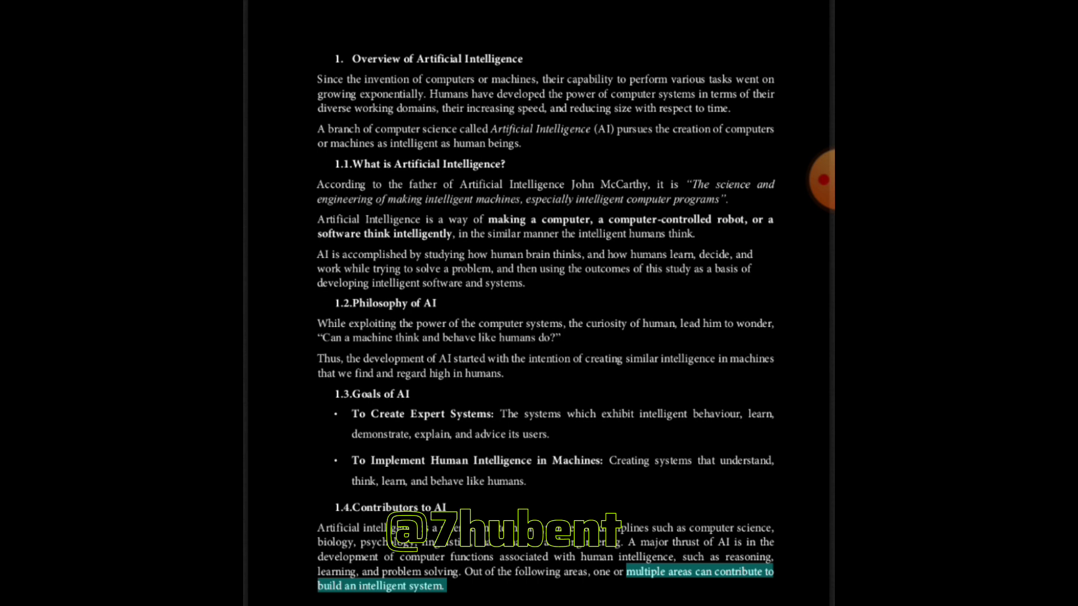
scroll(down, 3)
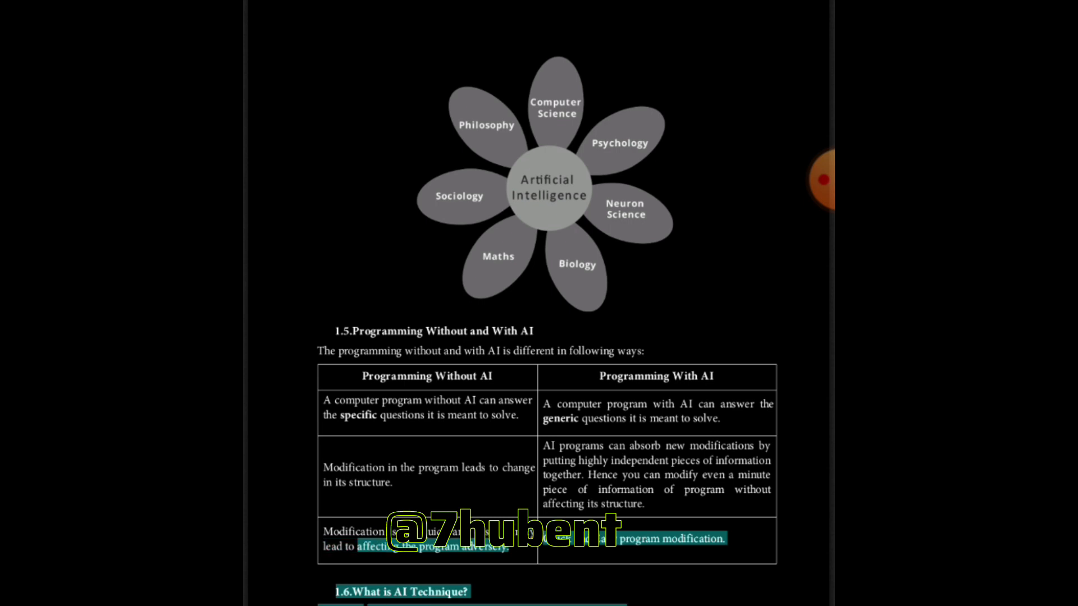
scroll(down, 3)
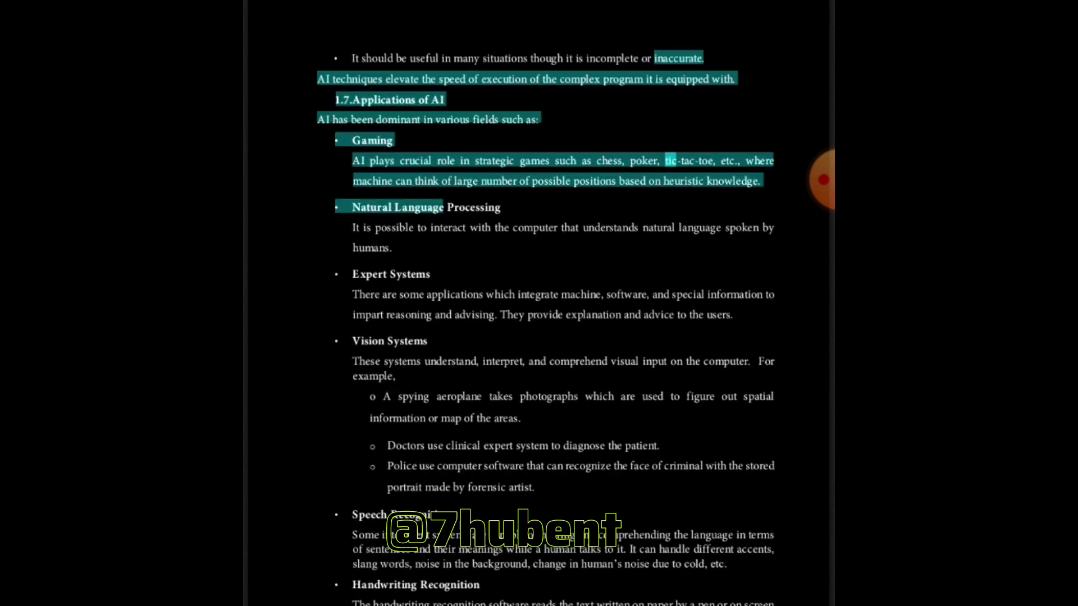